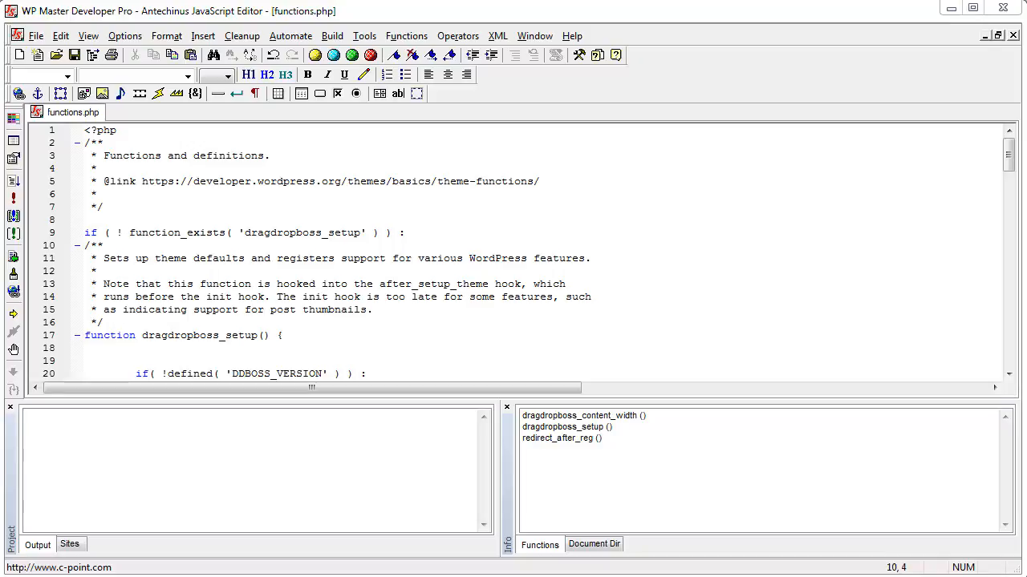
{"action": "mouse_move", "coordinate": [819, 507]}
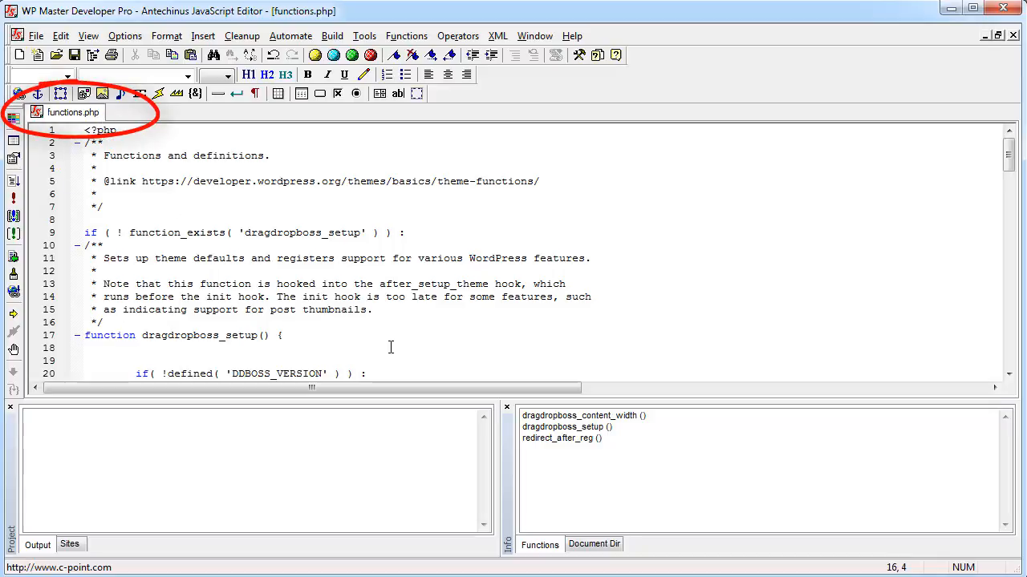
Start a new last line of functions.php with the 'wp' template shortcut
{"action": "scroll", "scroll_direction": "down", "scroll_amount": 3}
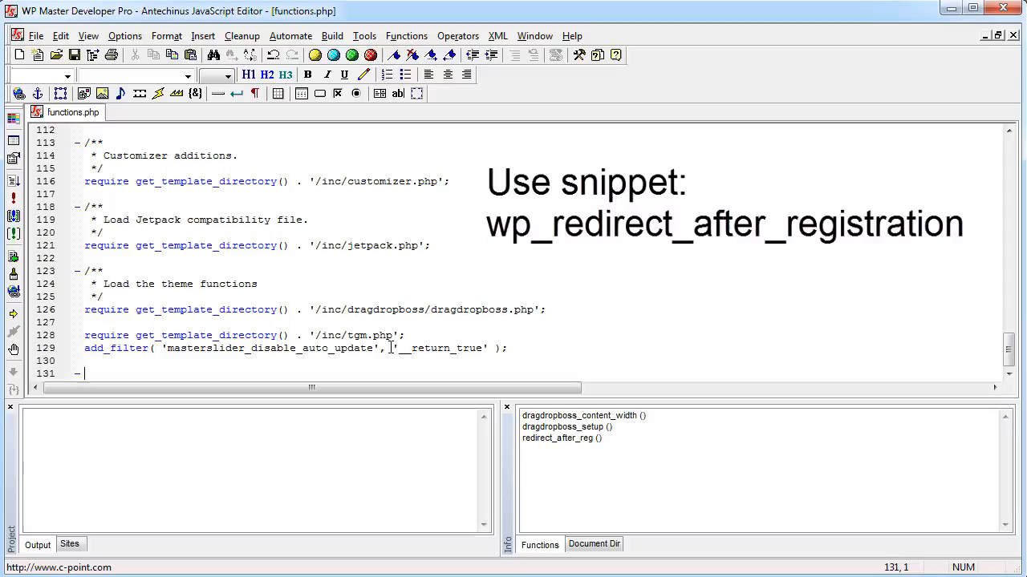
{"action": "type", "text": "wp"}
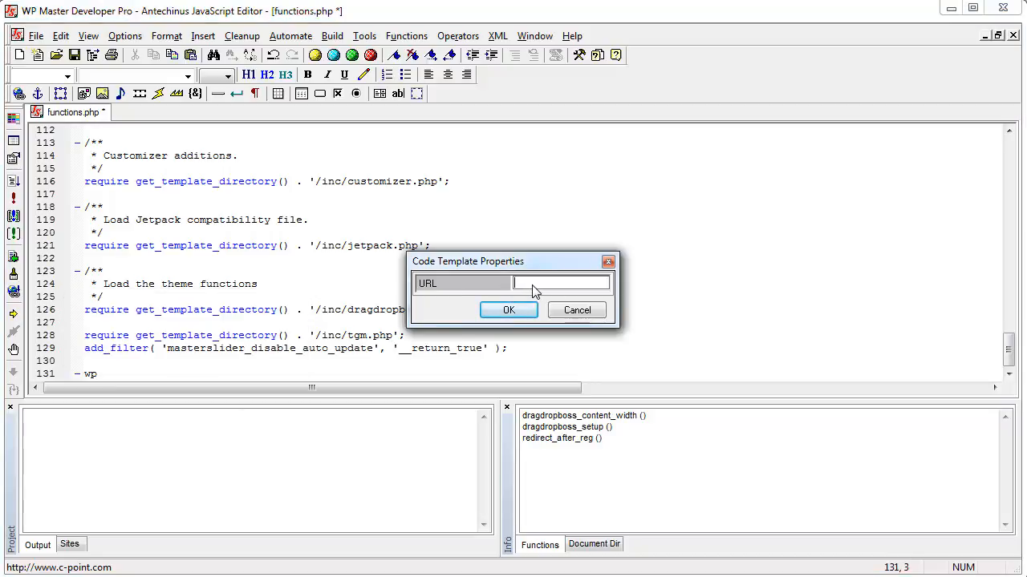
{"action": "mouse_move", "coordinate": [533, 289]}
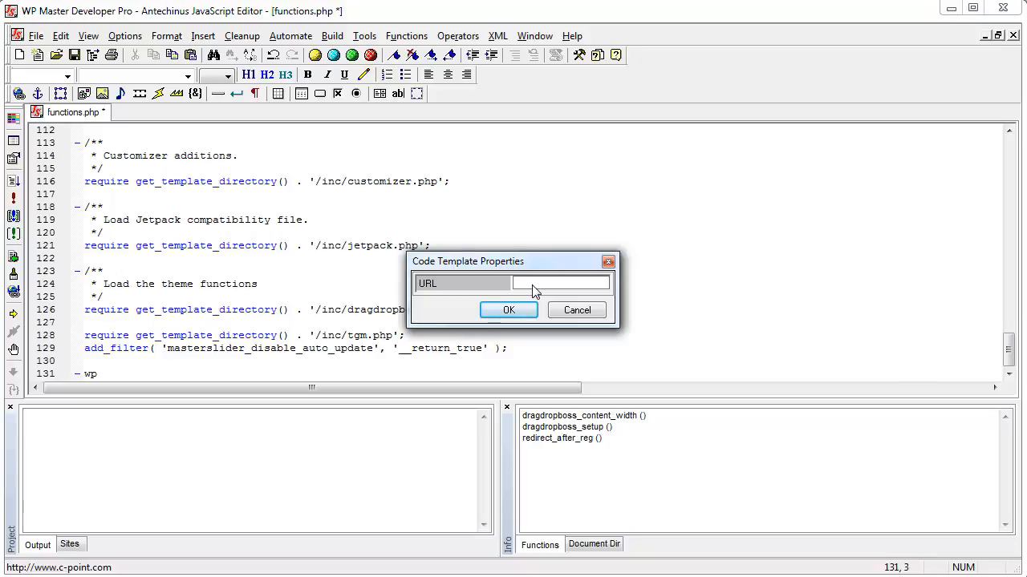
Enter /dashboard/ as the redirect URL in the wp_redirect_after_registration template prompt
{"action": "type", "text": "/"}
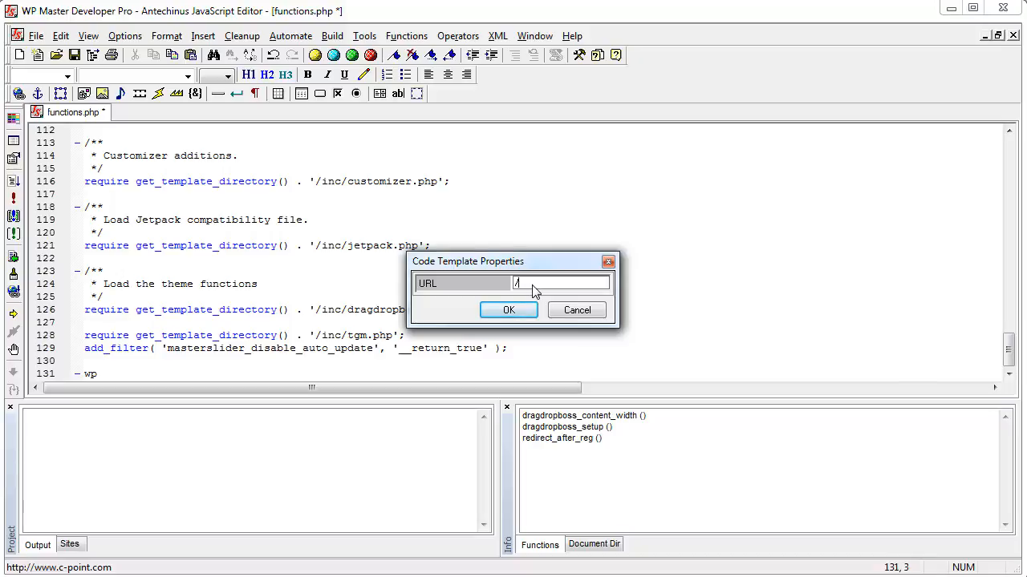
{"action": "type", "text": "/"}
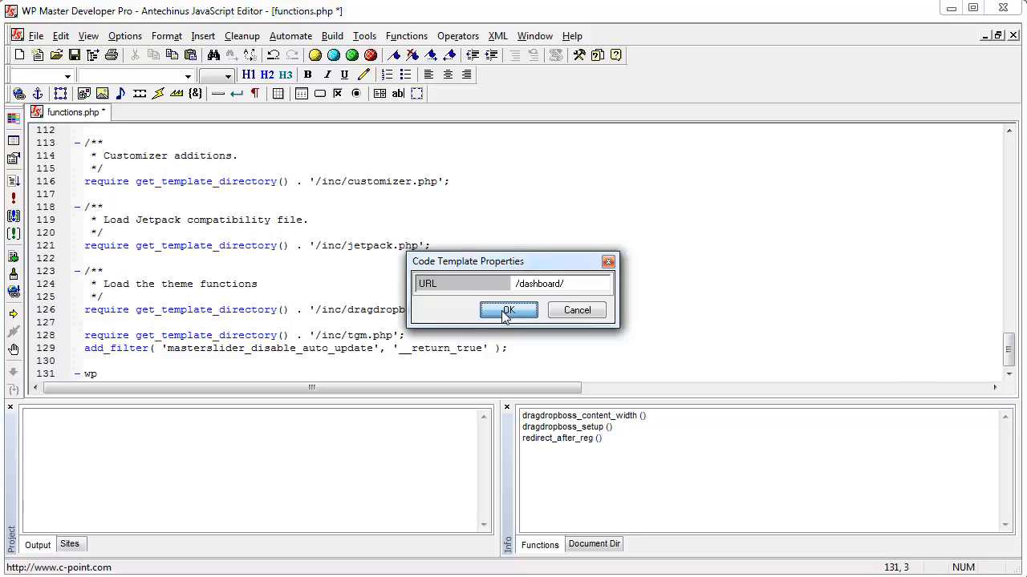
Insert the snippet so redirect_after_reg returns home_url('/dashboard/') with its registration_redirect filter
{"action": "left_click", "coordinate": [509, 312]}
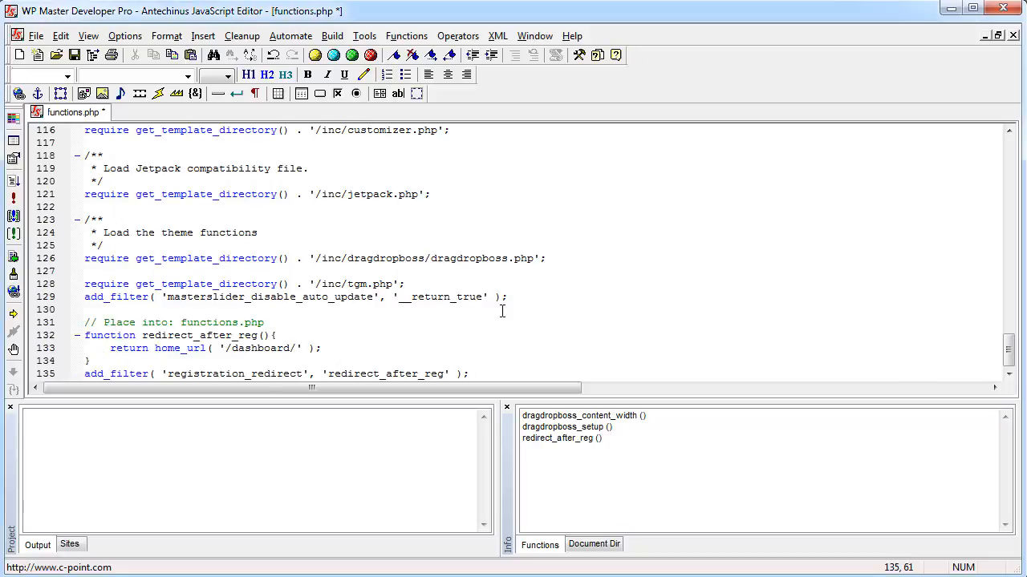
{"action": "left_click", "coordinate": [87, 335]}
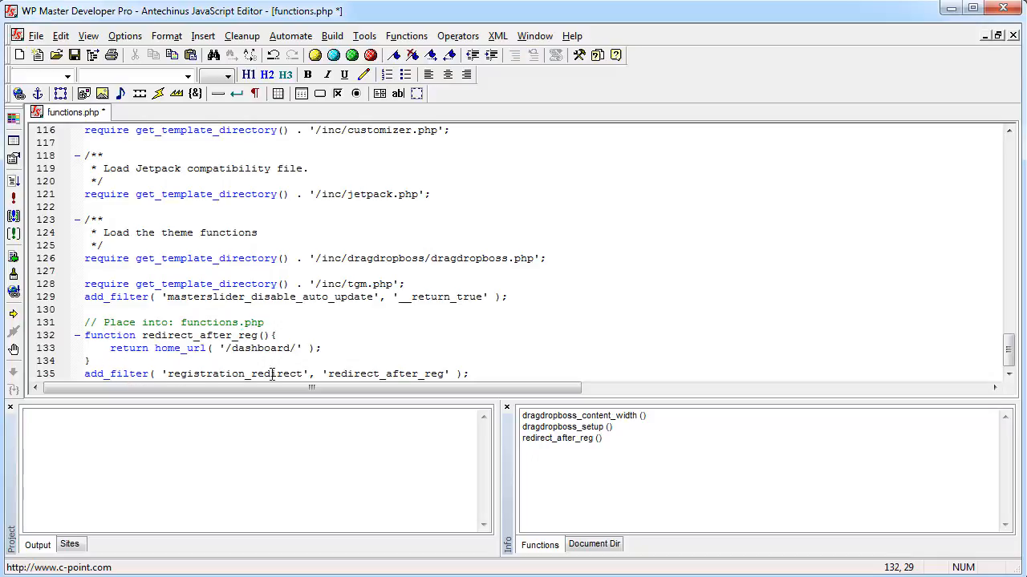
{"action": "mouse_move", "coordinate": [433, 374]}
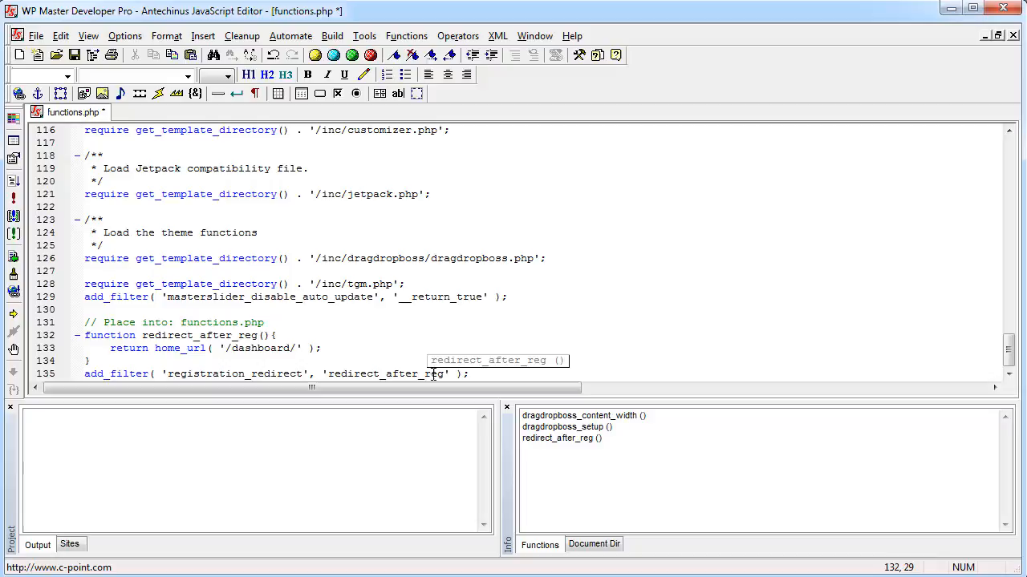